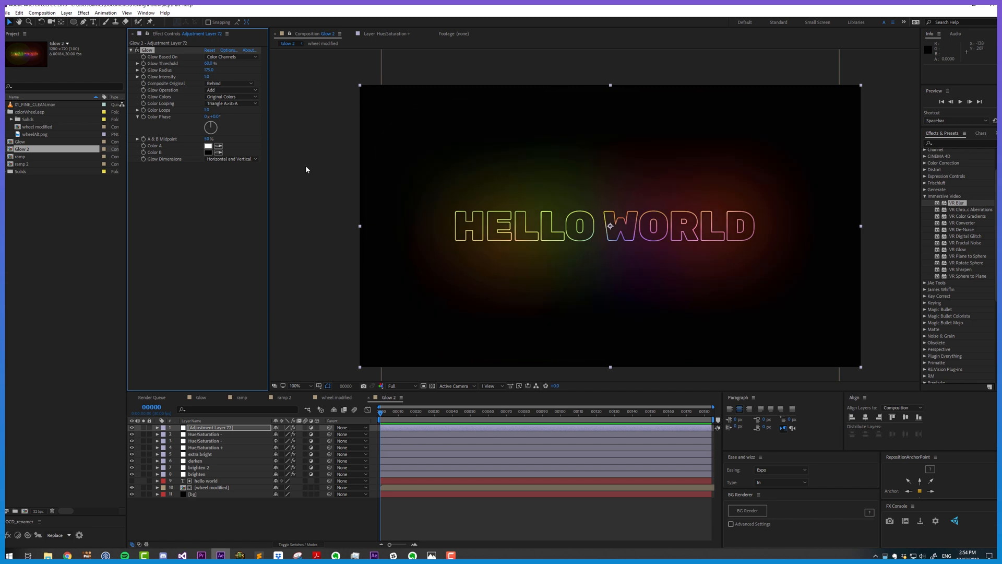
{"action": "mouse_move", "coordinate": [518, 237]}
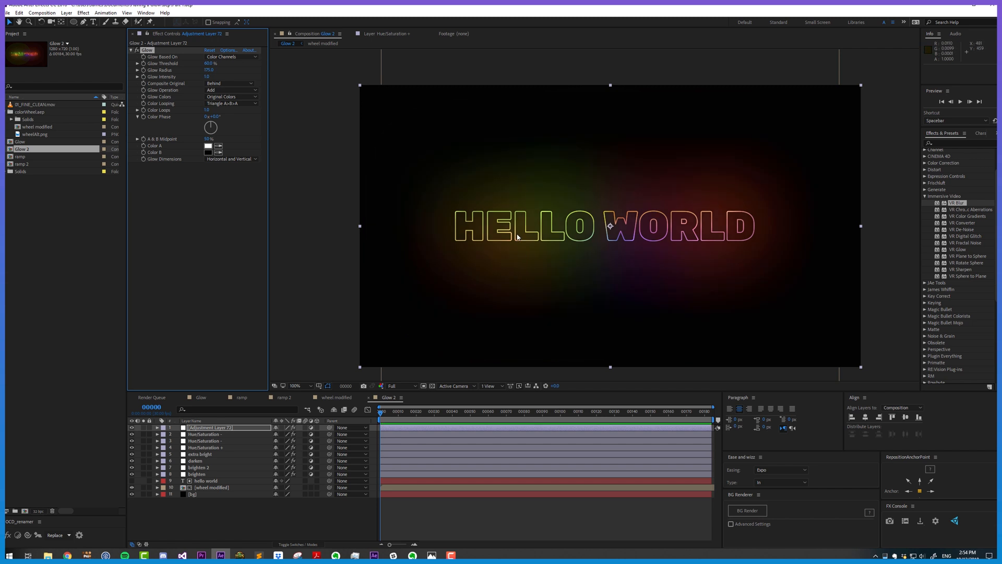
{"action": "mouse_move", "coordinate": [205, 209]}
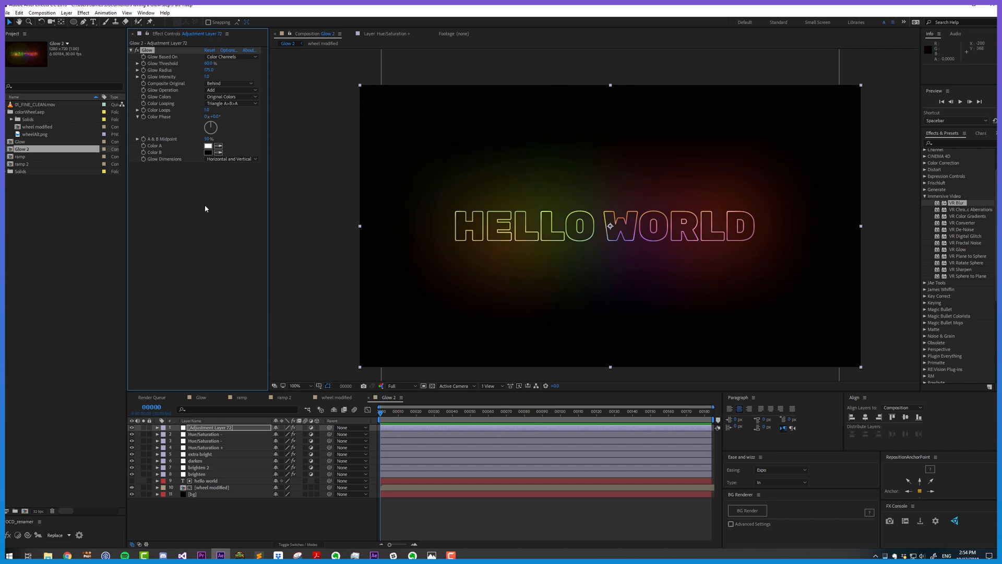
Step: Switch Glow Dimensions to Horizontal, then Vertical, then change the direction once more
{"action": "left_click", "coordinate": [232, 159]}
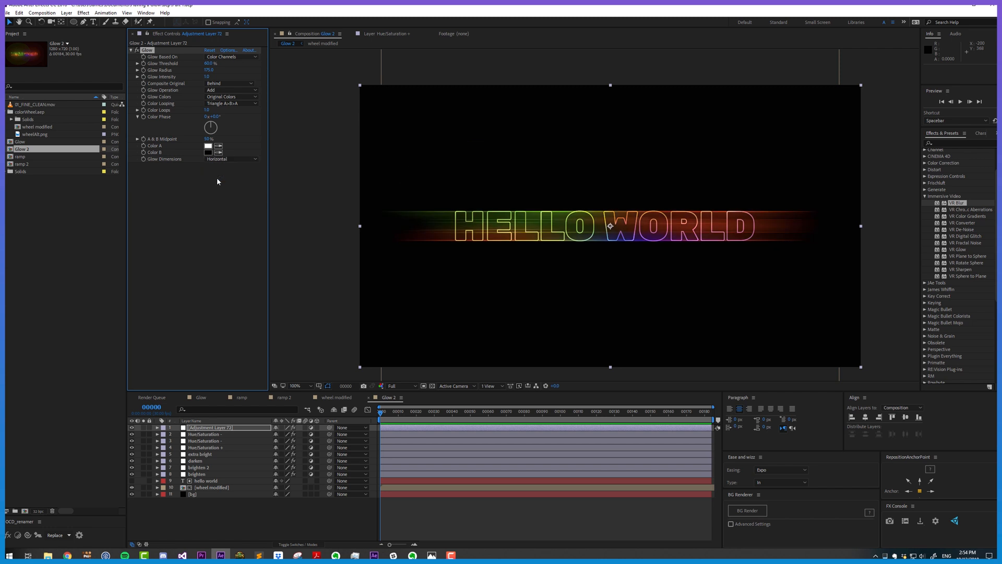
{"action": "left_click", "coordinate": [231, 159]}
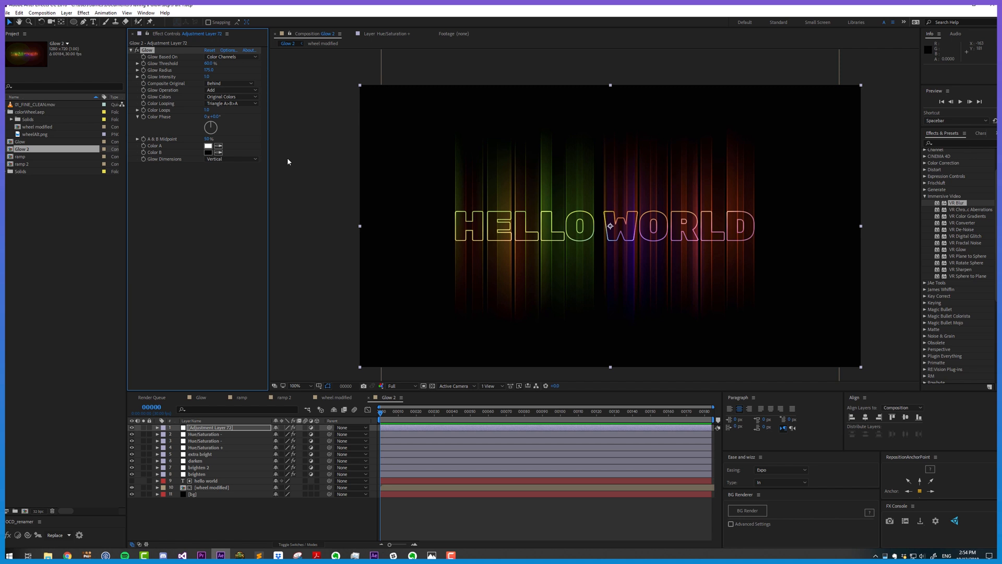
{"action": "left_click", "coordinate": [231, 159]}
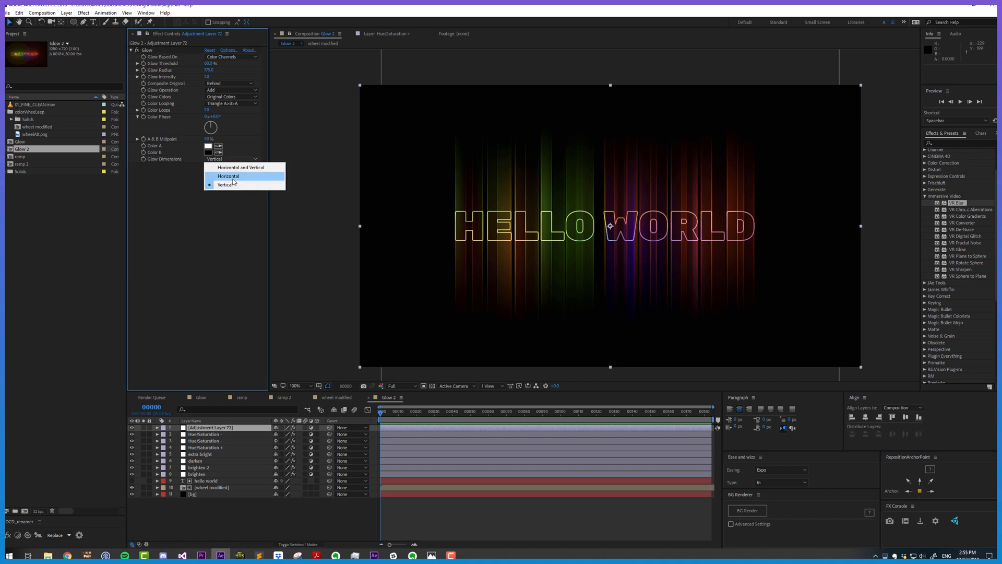
{"action": "left_click", "coordinate": [227, 185]}
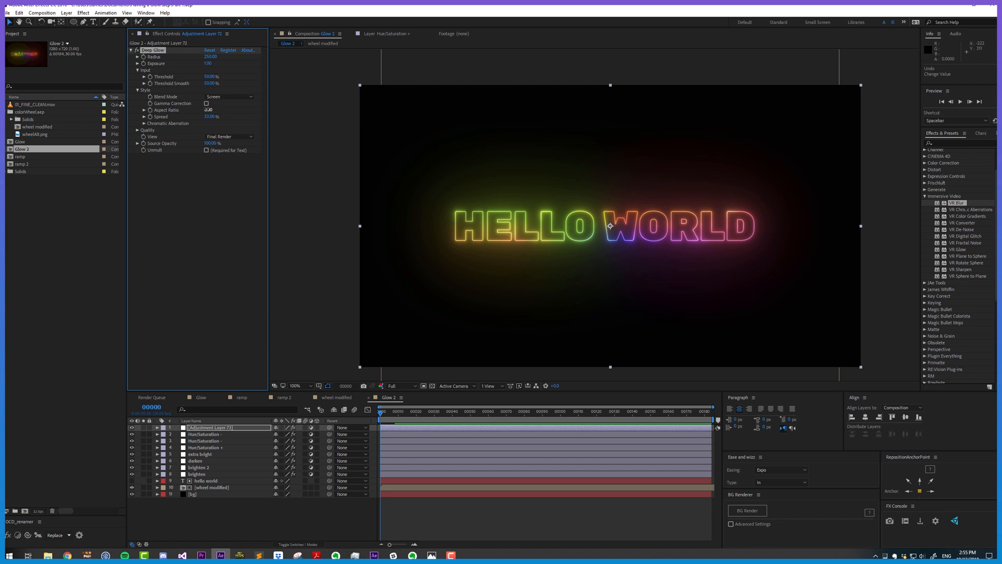
Step: Edit Deep Glow's Style Aspect Ratio twice to stretch the glow into tall vertical streaks
{"action": "left_click", "coordinate": [210, 109]}
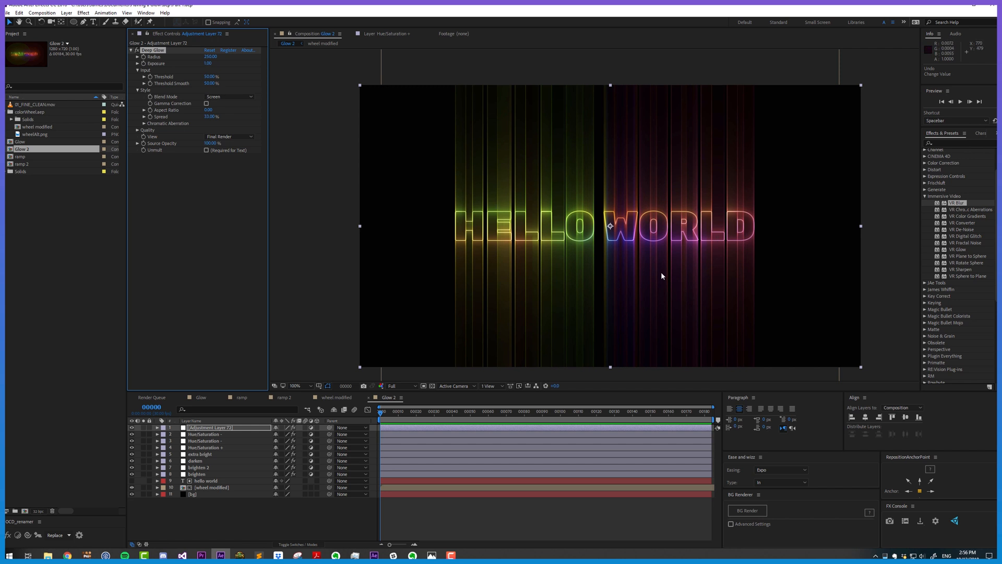
{"action": "mouse_move", "coordinate": [549, 217]}
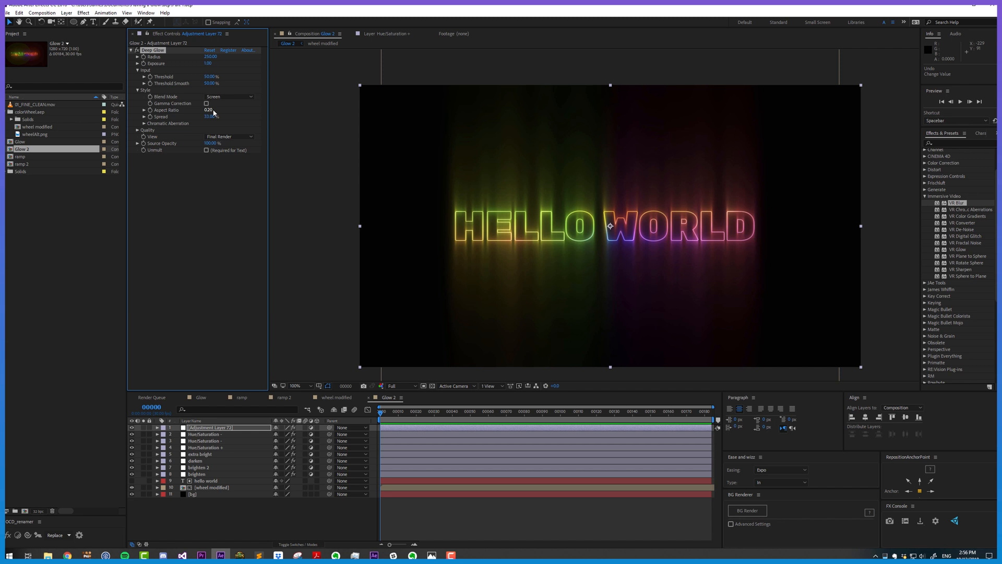
{"action": "left_click", "coordinate": [211, 143]}
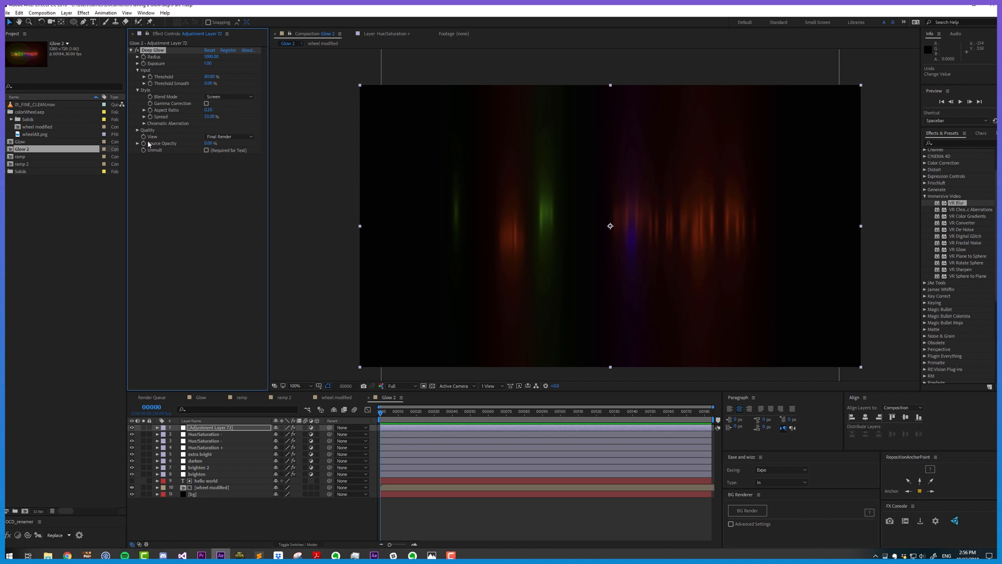
Step: Expand Deep Glow's Quality settings and set Steps Multiplier to 2.00
{"action": "left_click", "coordinate": [137, 130]}
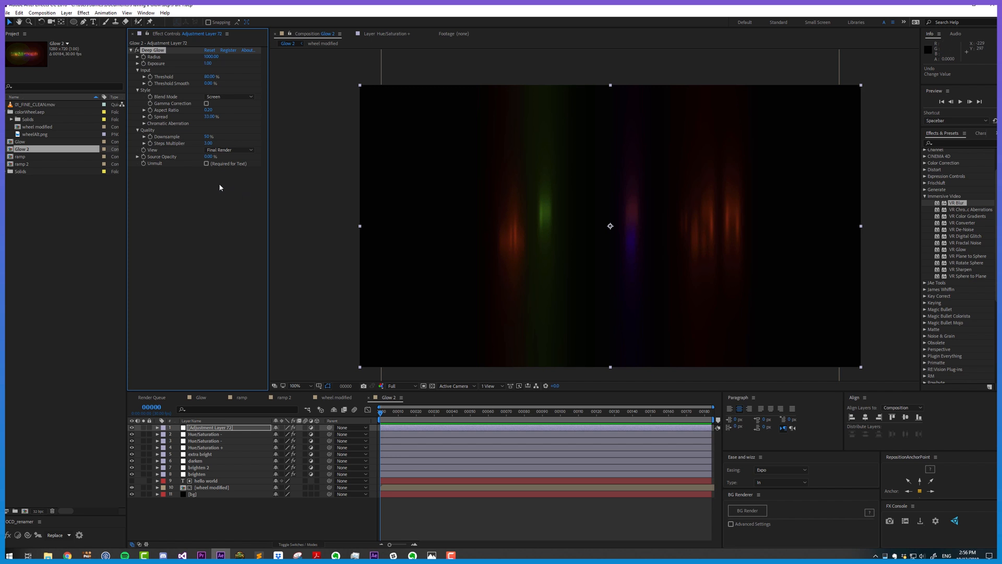
{"action": "type", "text": "2.00"}
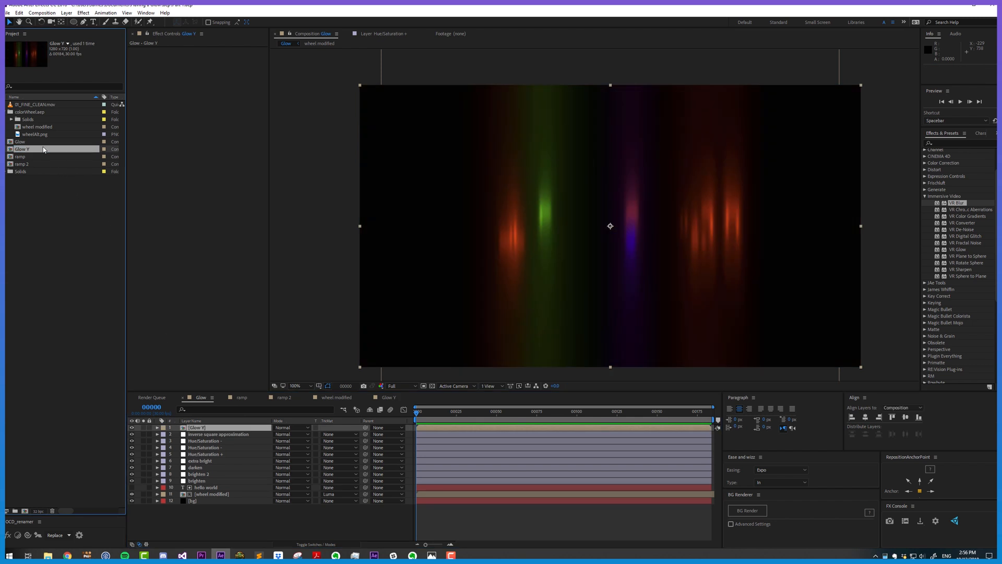
Step: Select the Glow Y streak composition layer in the Glow timeline
{"action": "left_click", "coordinate": [290, 427]}
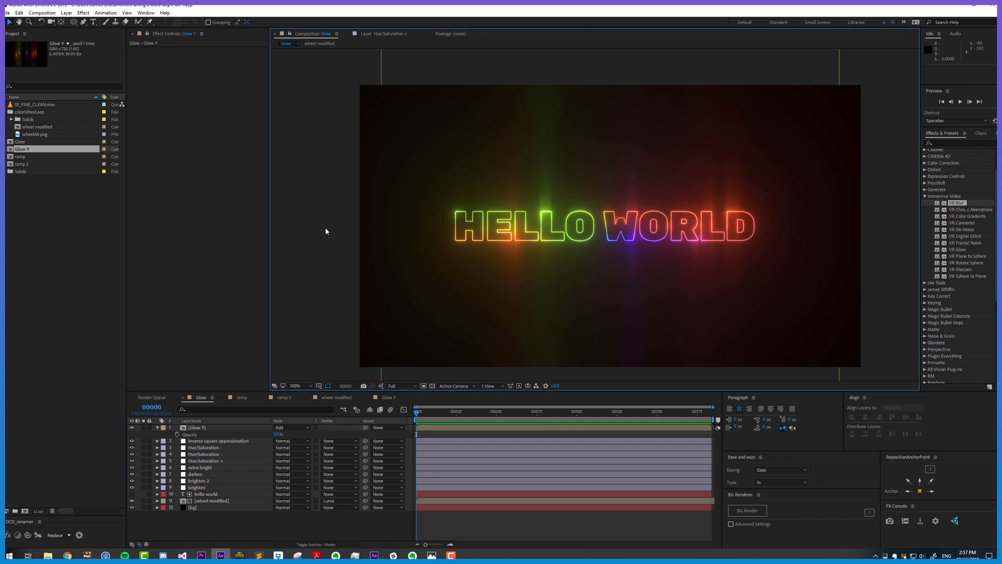
{"action": "mouse_move", "coordinate": [304, 254]}
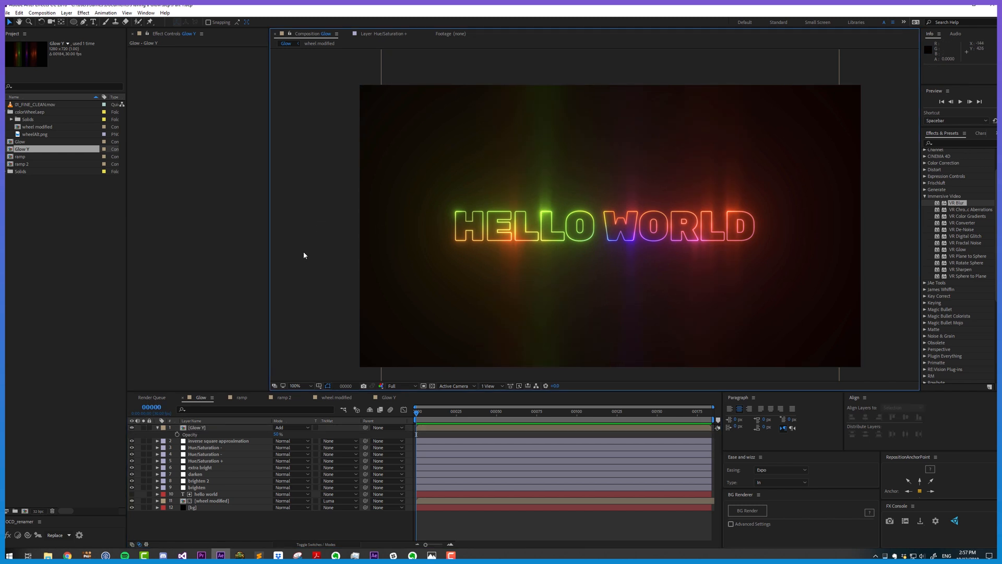
{"action": "mouse_move", "coordinate": [328, 259]}
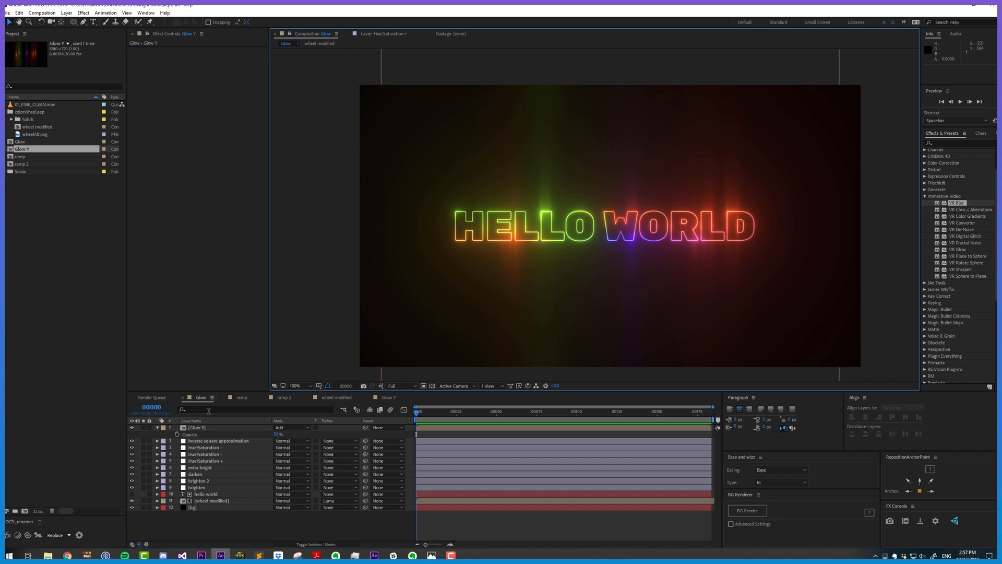
{"action": "mouse_move", "coordinate": [592, 302]}
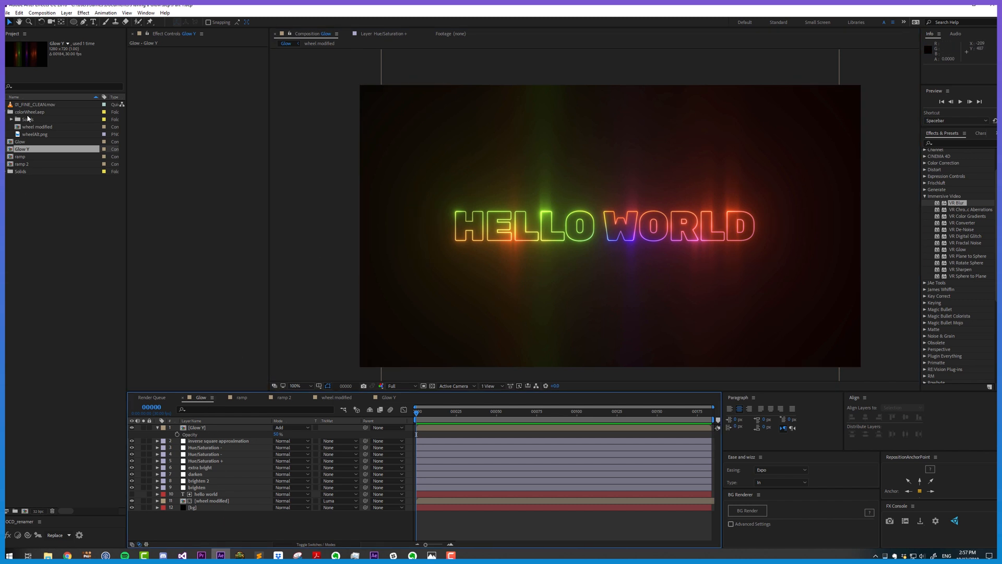
Step: Place 01_FINE_CLEAN.mov grain footage as the top layer, make it visible and set its blend mode
{"action": "left_click", "coordinate": [35, 104]}
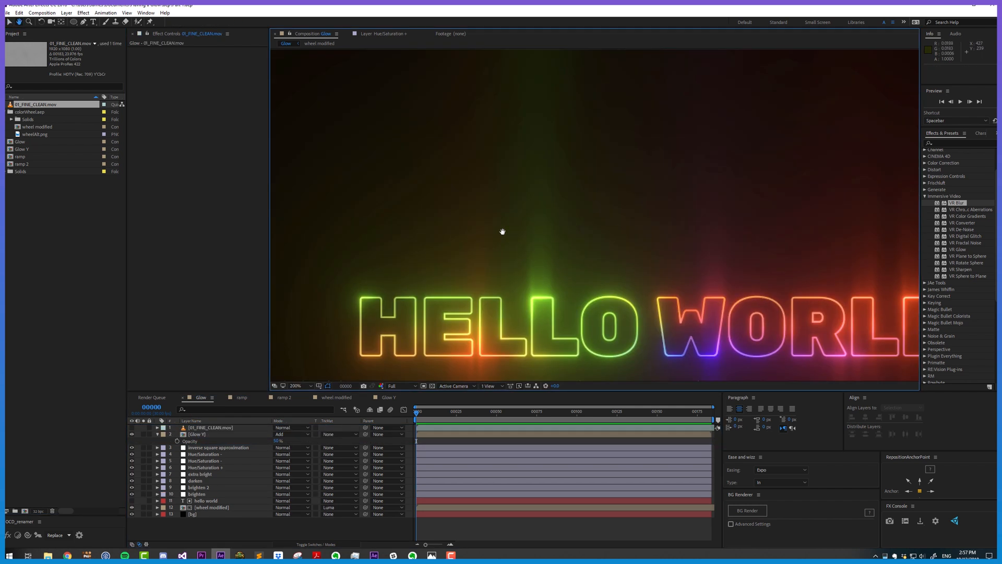
{"action": "left_click_drag", "start_coordinate": [502, 231], "coordinate": [663, 242]}
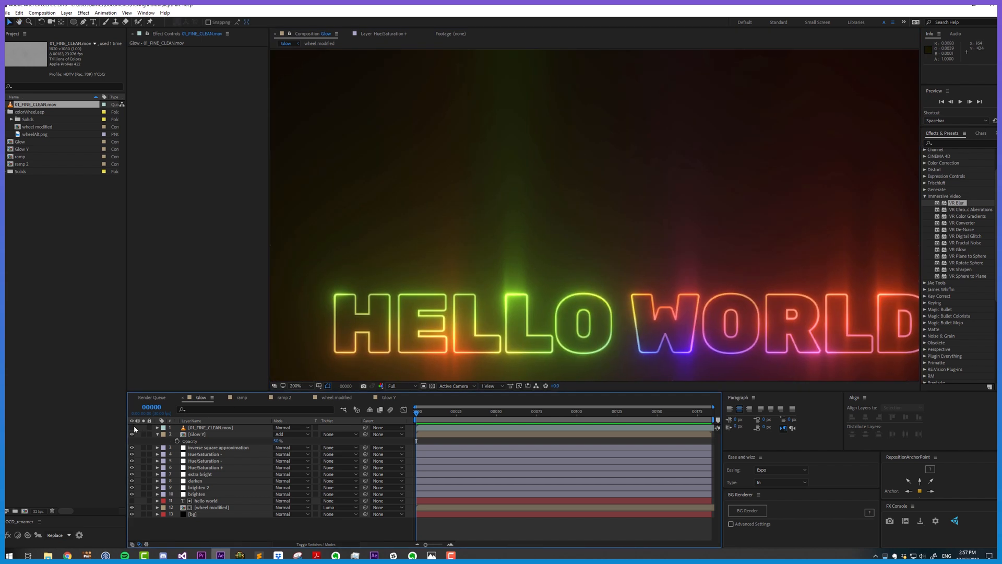
{"action": "left_click", "coordinate": [291, 427]}
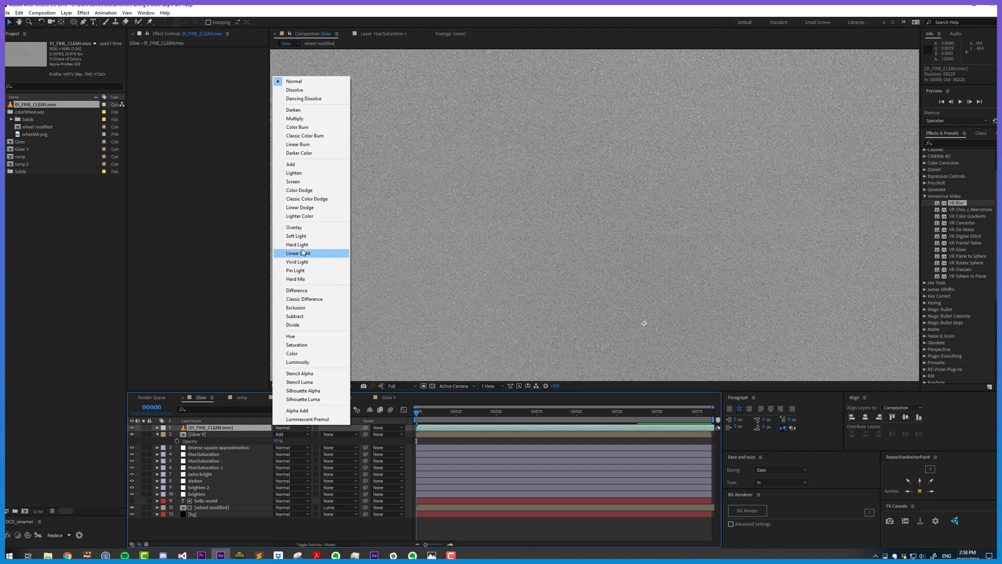
{"action": "left_click", "coordinate": [296, 236]}
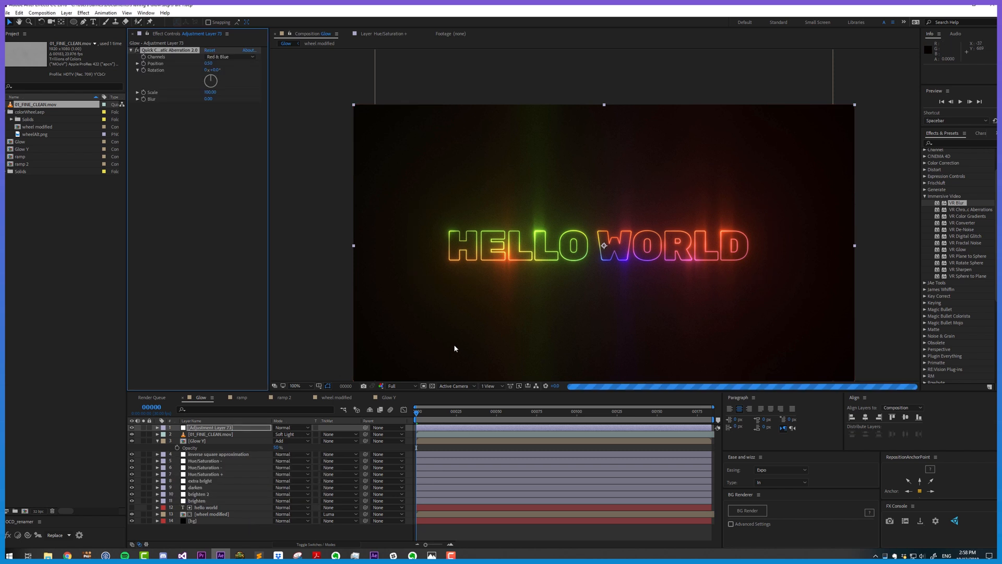
{"action": "mouse_move", "coordinate": [559, 289]}
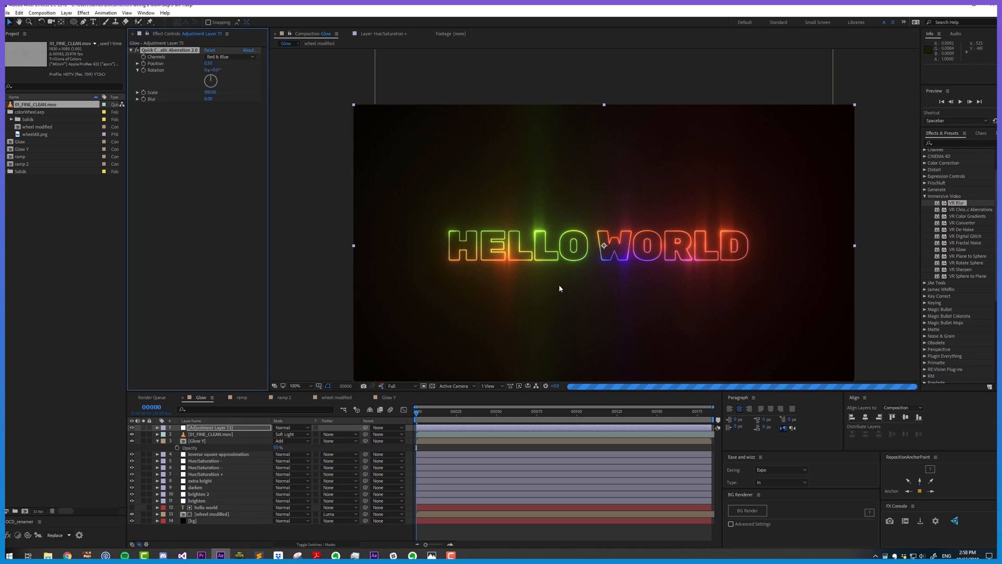
Step: Zoom the viewer to 200% to inspect the aberration edges, then back to 100%
{"action": "left_click", "coordinate": [294, 385]}
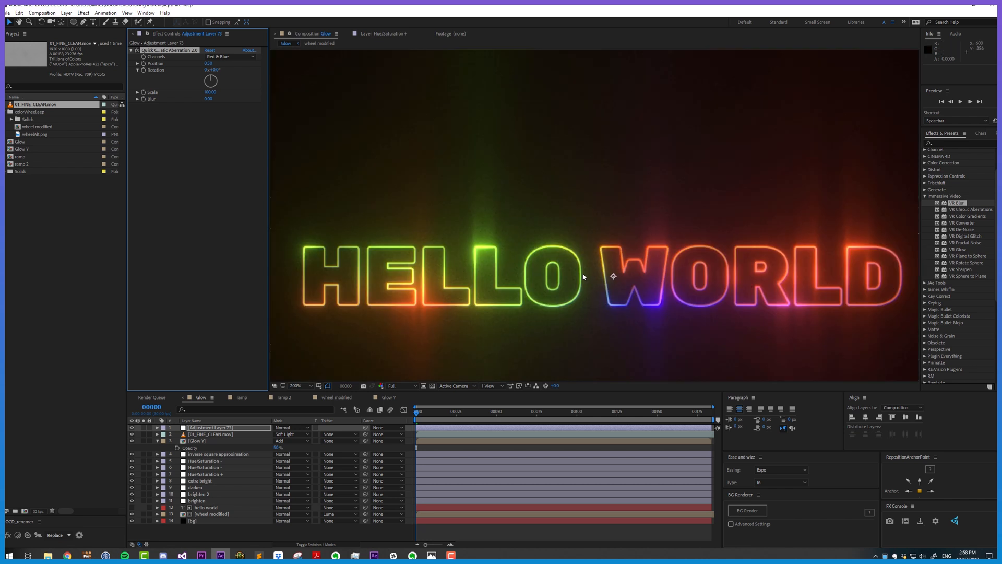
{"action": "mouse_move", "coordinate": [115, 382]}
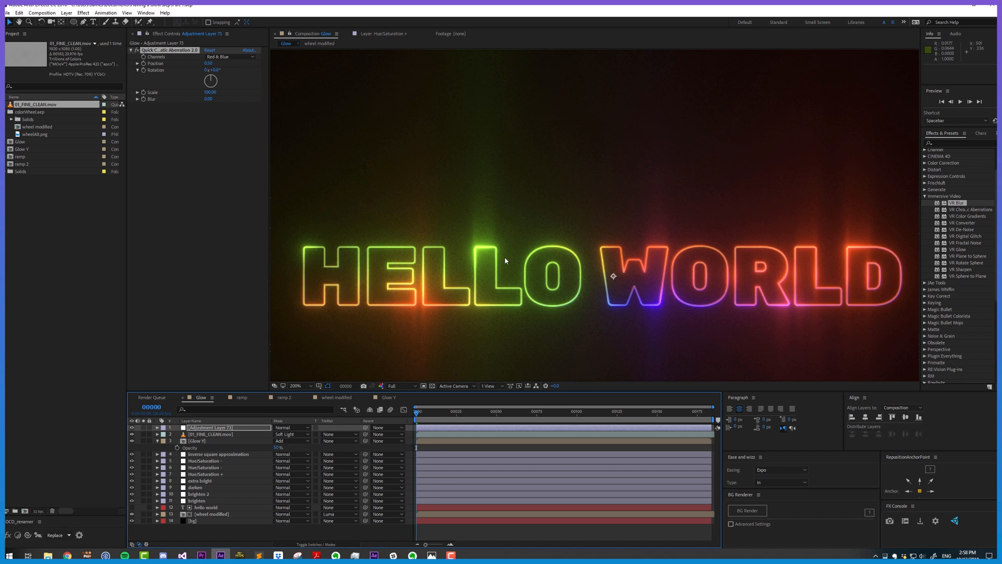
{"action": "left_click", "coordinate": [296, 385]}
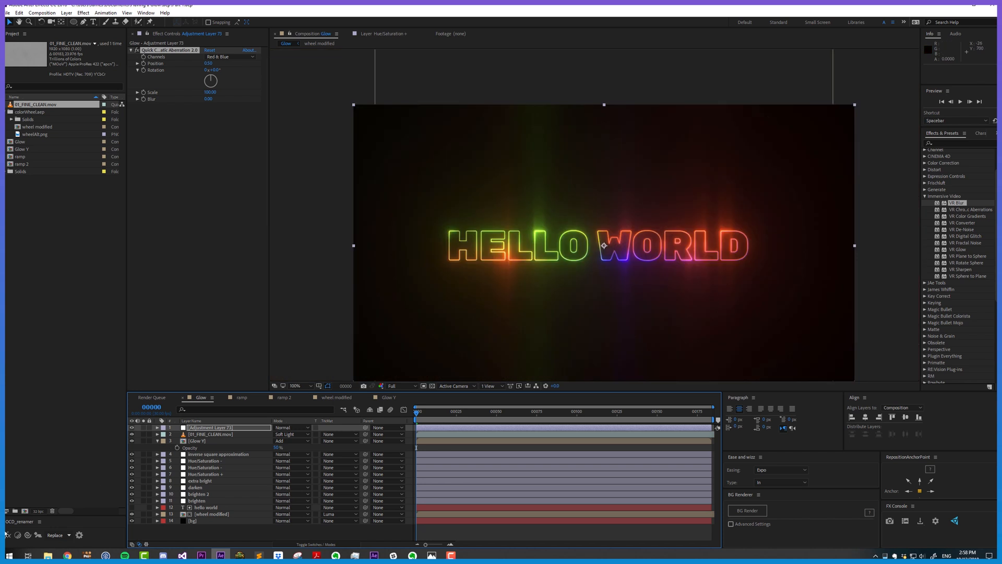